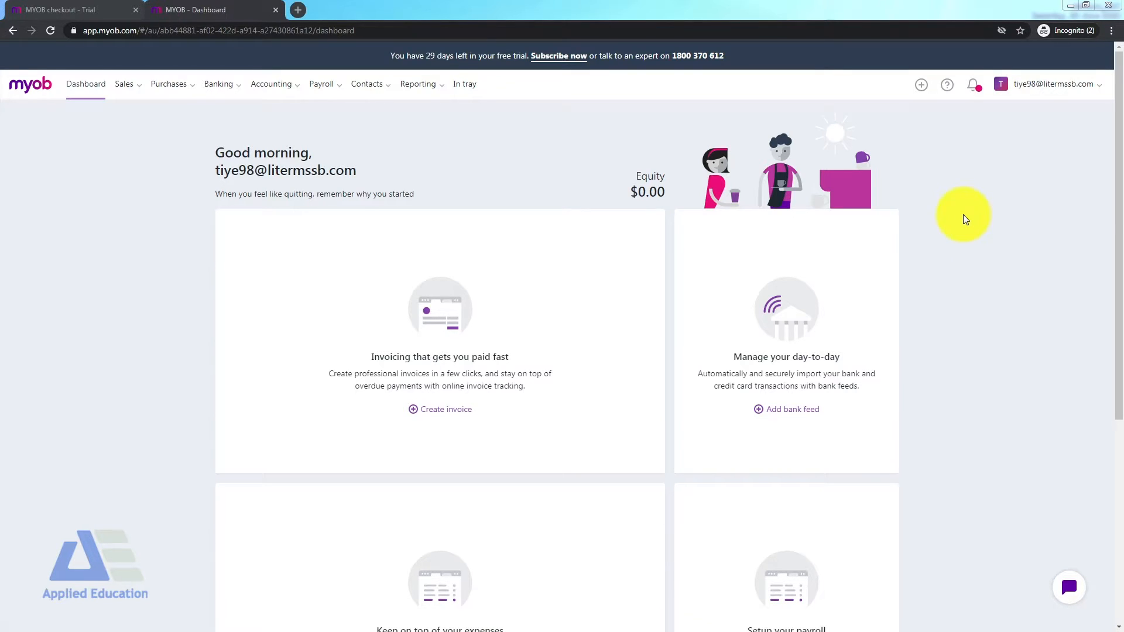
Step: Open the business name menu at the top right of the dashboard
{"action": "left_click", "coordinate": [1049, 84]}
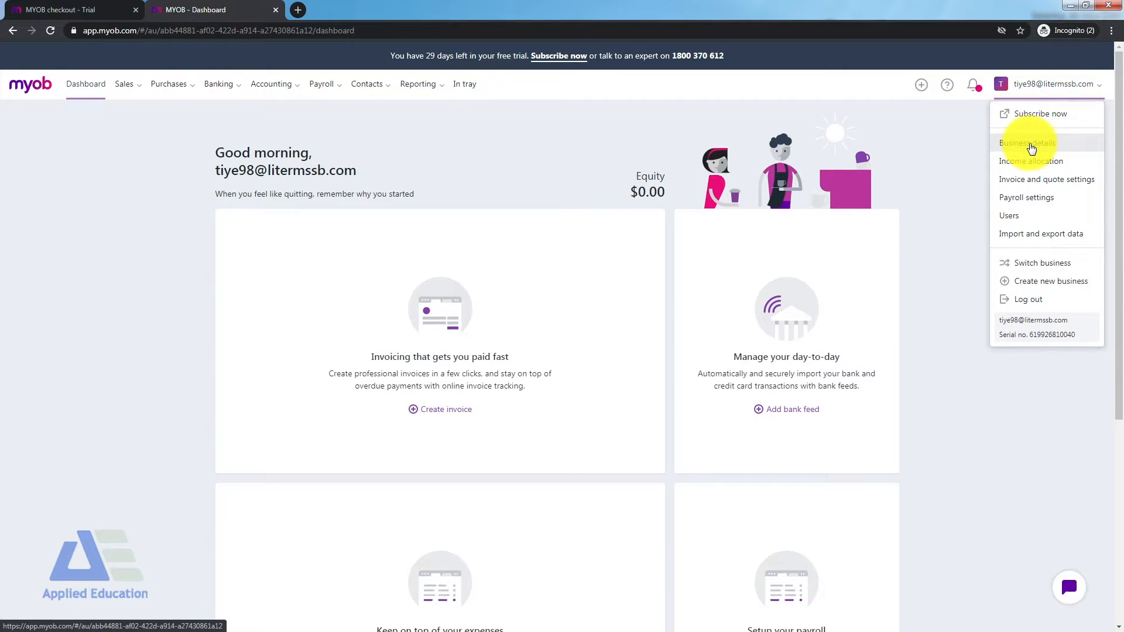
Step: In Business details, enable 'Prevent changes prior to the lock date' and open the Lock date calendar
{"action": "left_click", "coordinate": [1027, 143]}
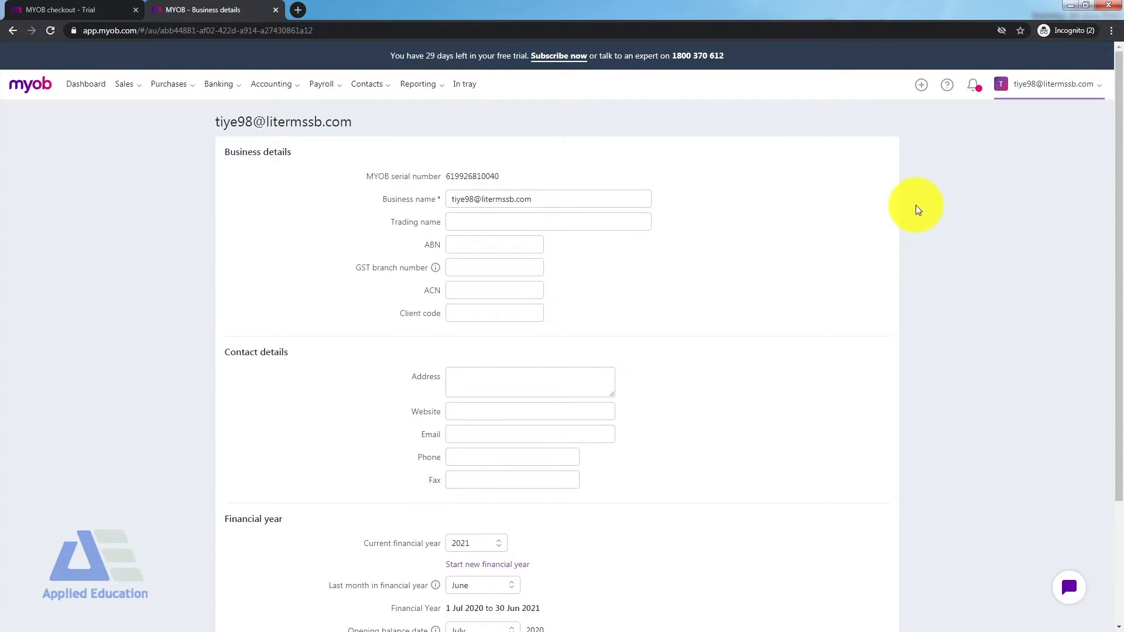
{"action": "scroll", "scroll_direction": "down", "scroll_amount": 3}
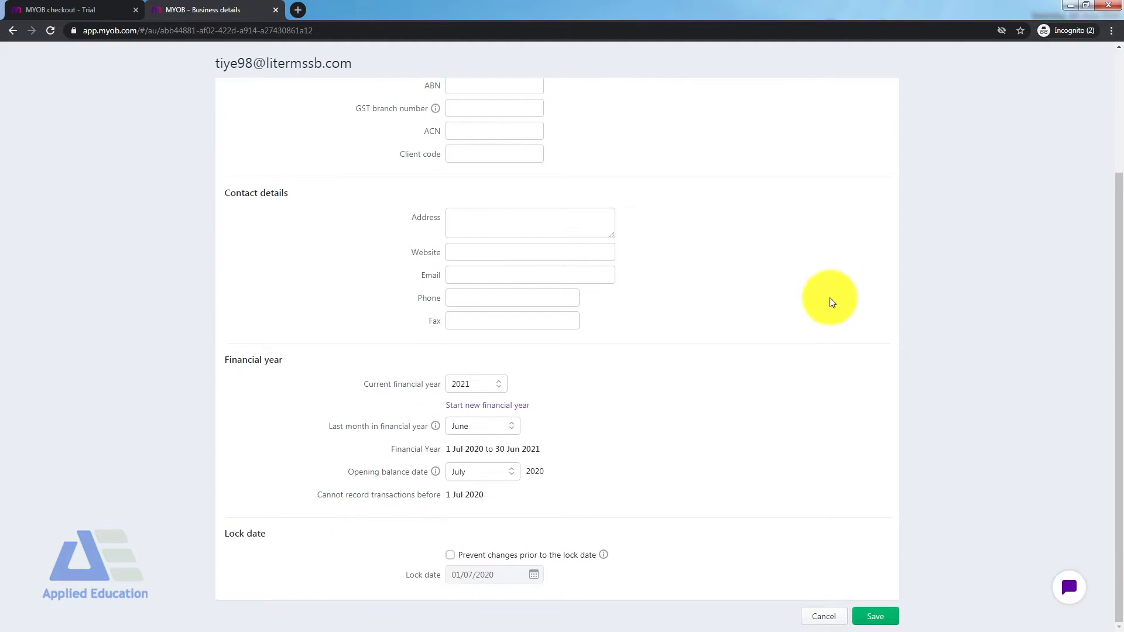
{"action": "mouse_move", "coordinate": [304, 541]}
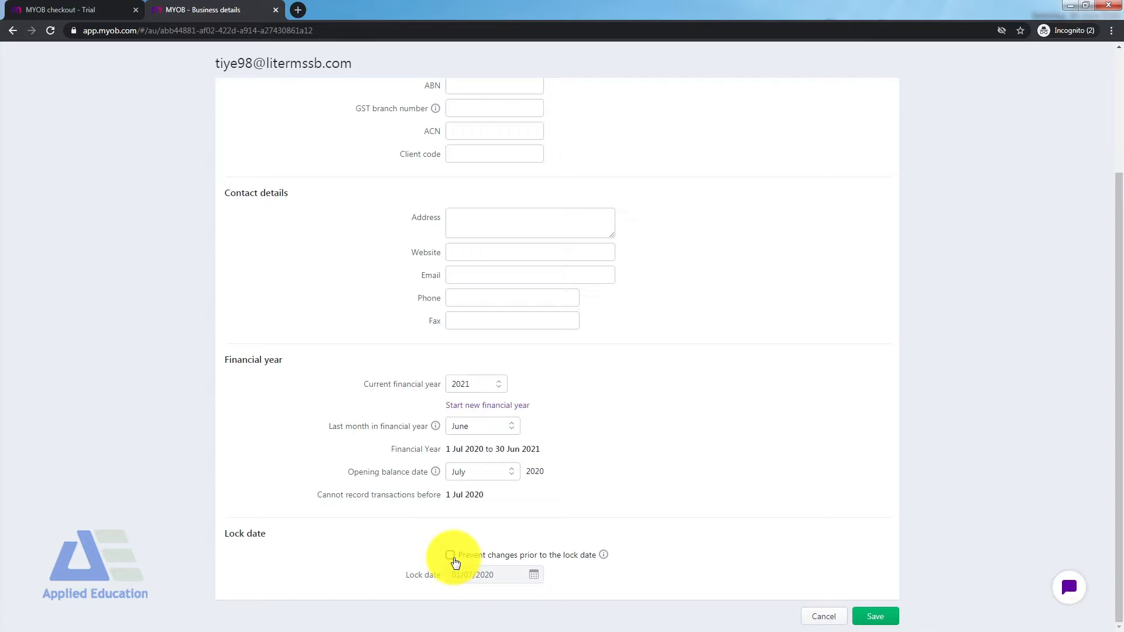
{"action": "left_click", "coordinate": [450, 555]}
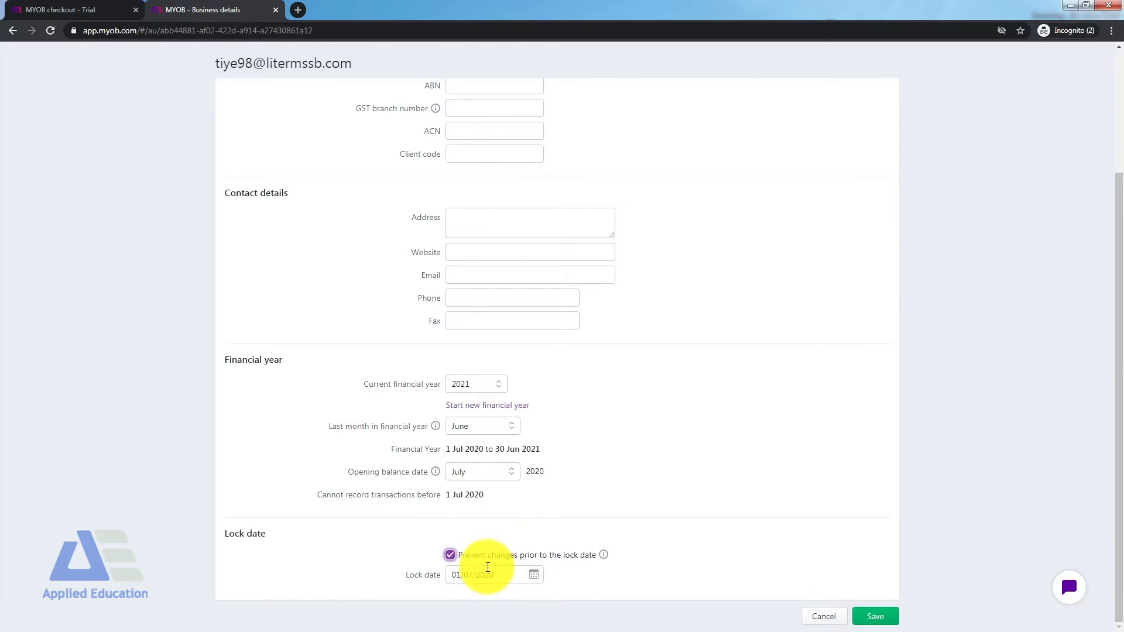
{"action": "left_click", "coordinate": [488, 574]}
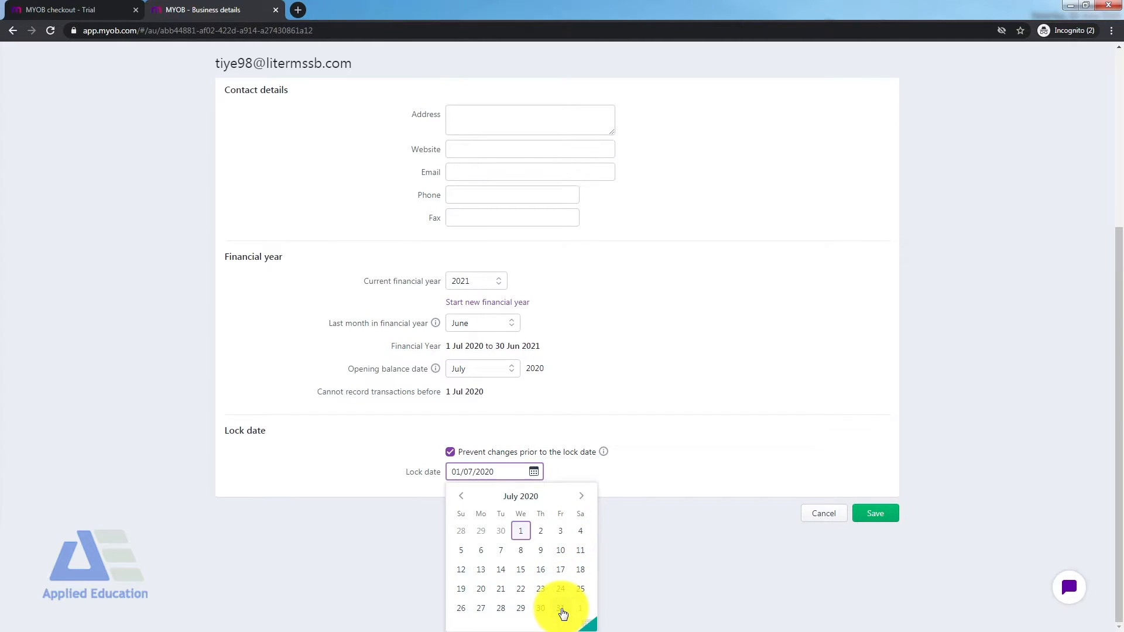
Step: Set the lock date to 01/08/2020 and save the business details
{"action": "left_click", "coordinate": [560, 607]}
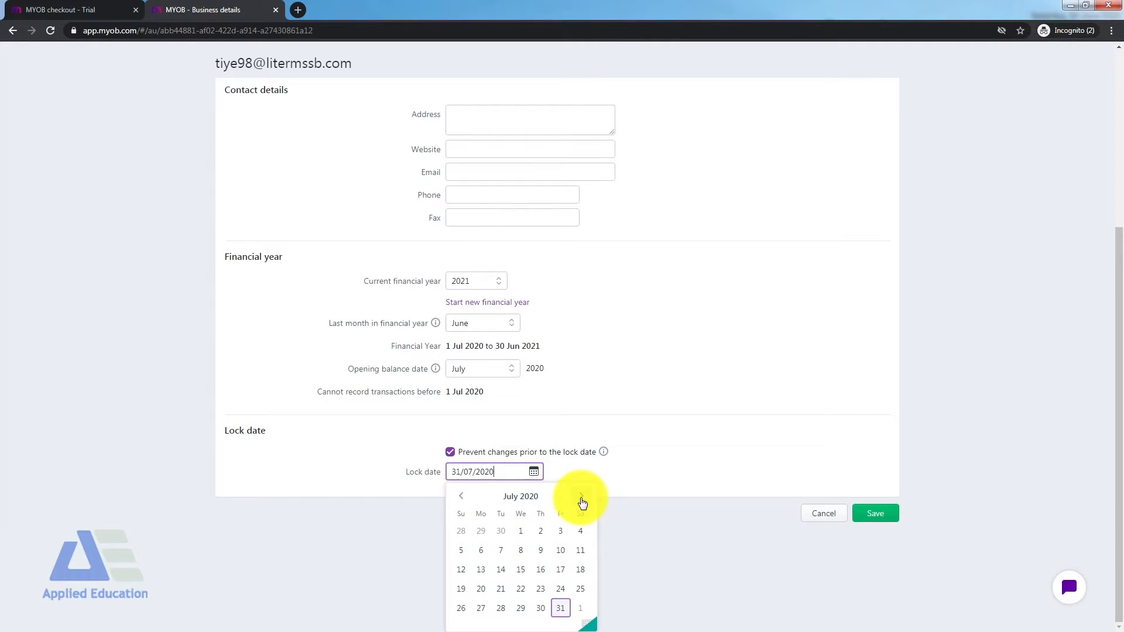
{"action": "mouse_move", "coordinate": [581, 611]}
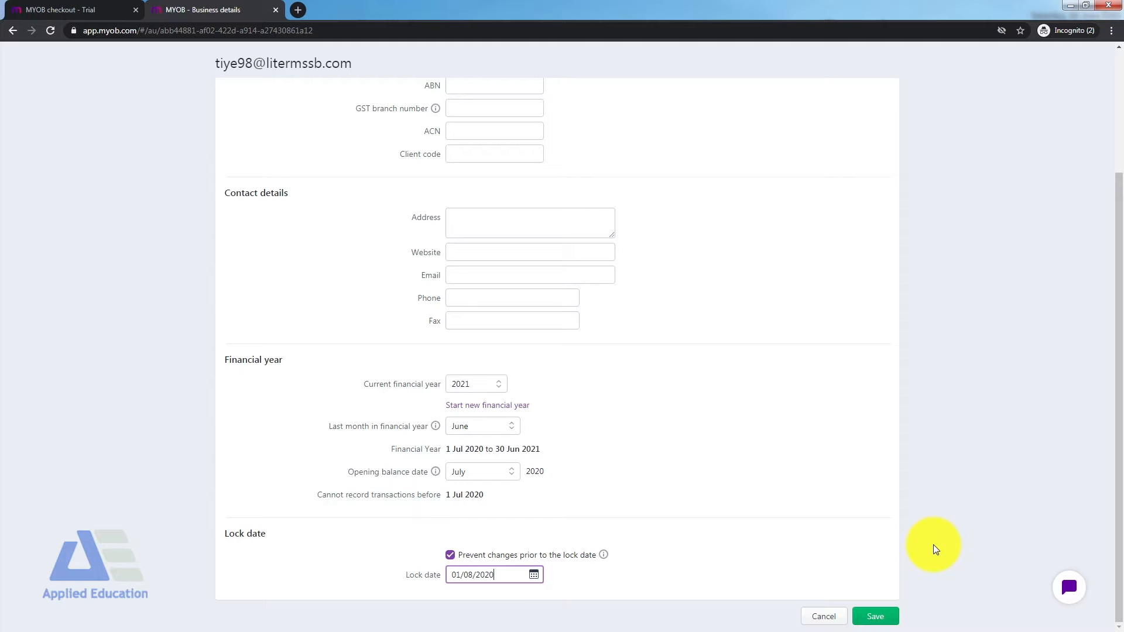
{"action": "mouse_move", "coordinate": [927, 539]}
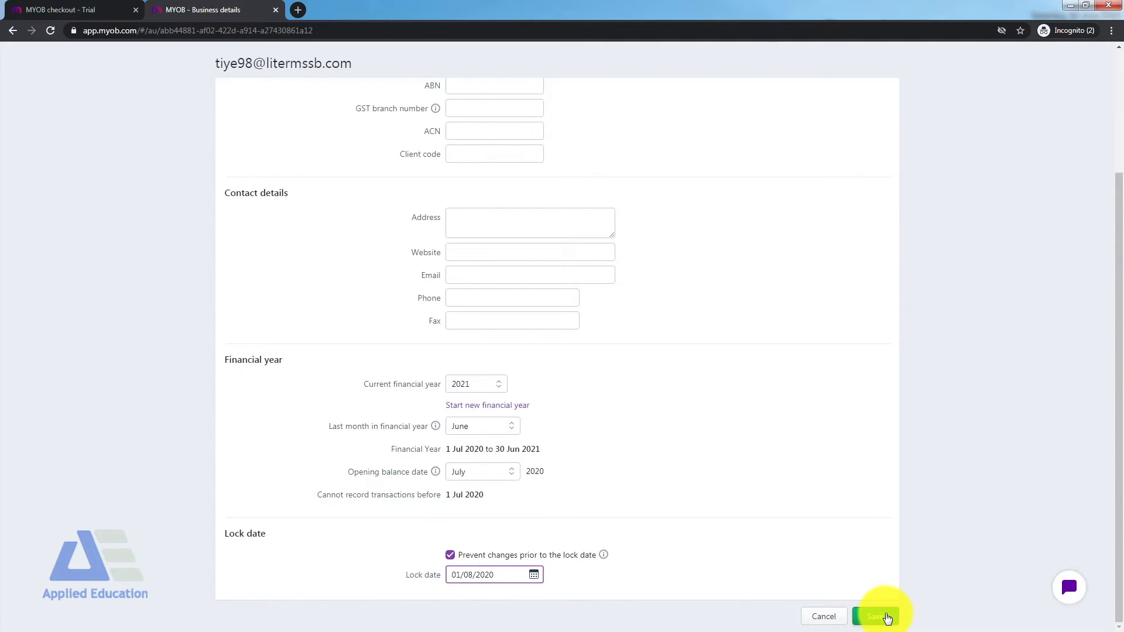
{"action": "left_click", "coordinate": [880, 616]}
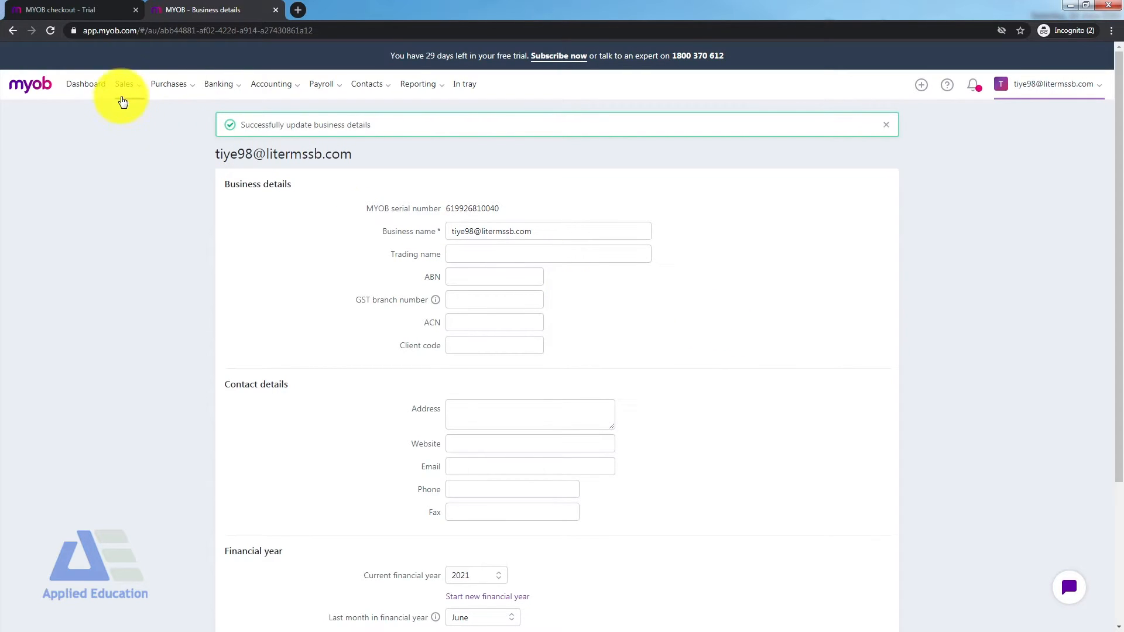
Step: Start a new Spend money transaction from the Banking menu
{"action": "left_click", "coordinate": [85, 84]}
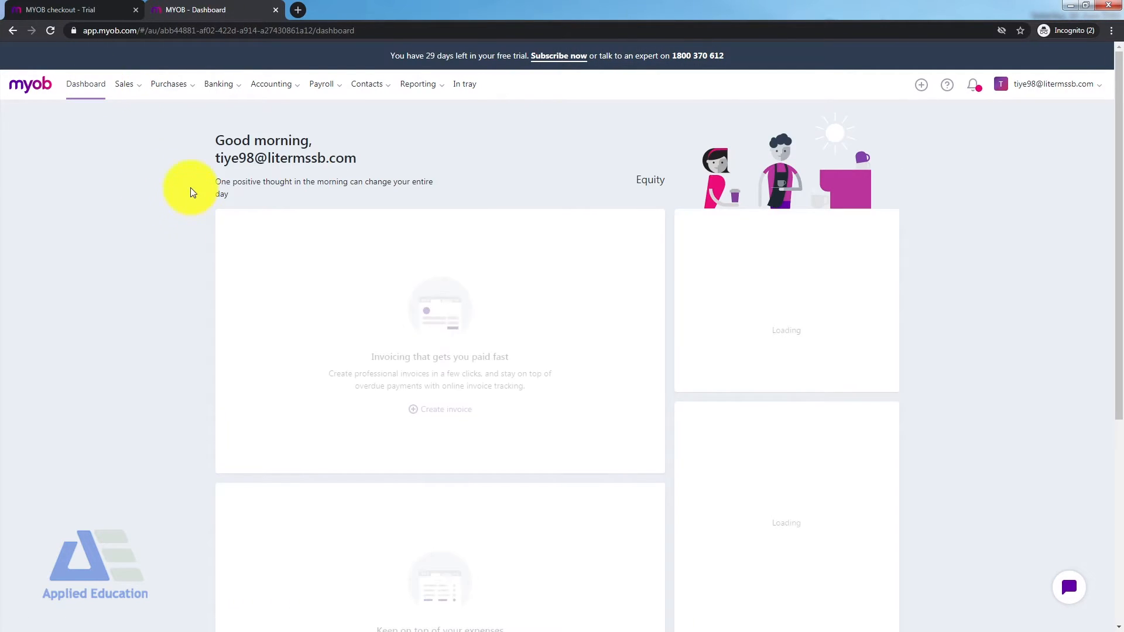
{"action": "left_click", "coordinate": [218, 84]}
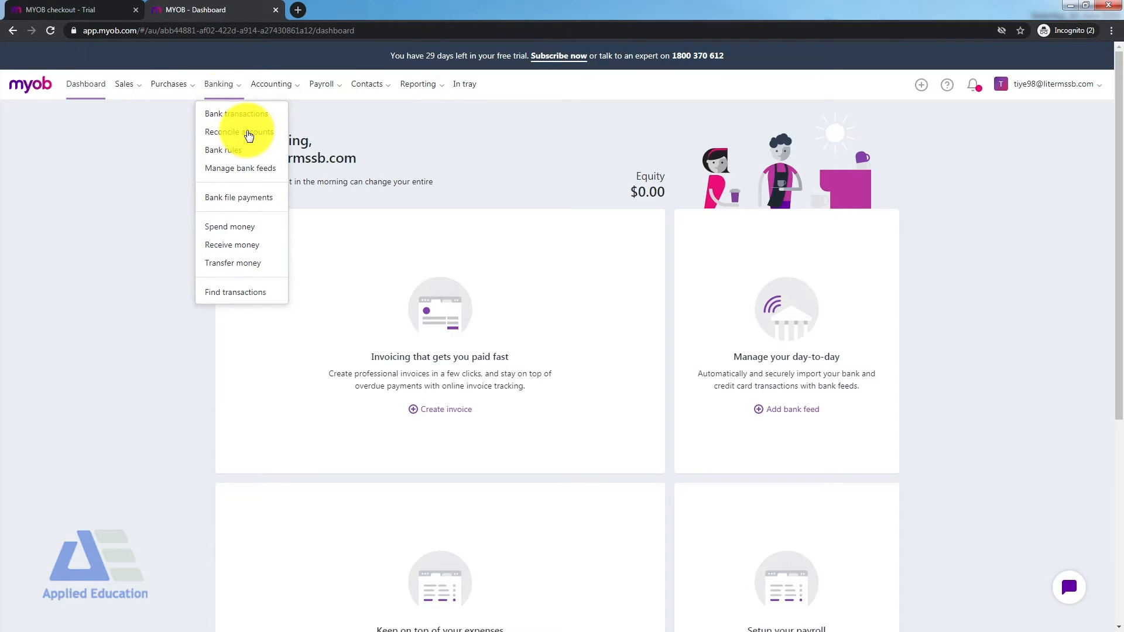
{"action": "left_click", "coordinate": [229, 227]}
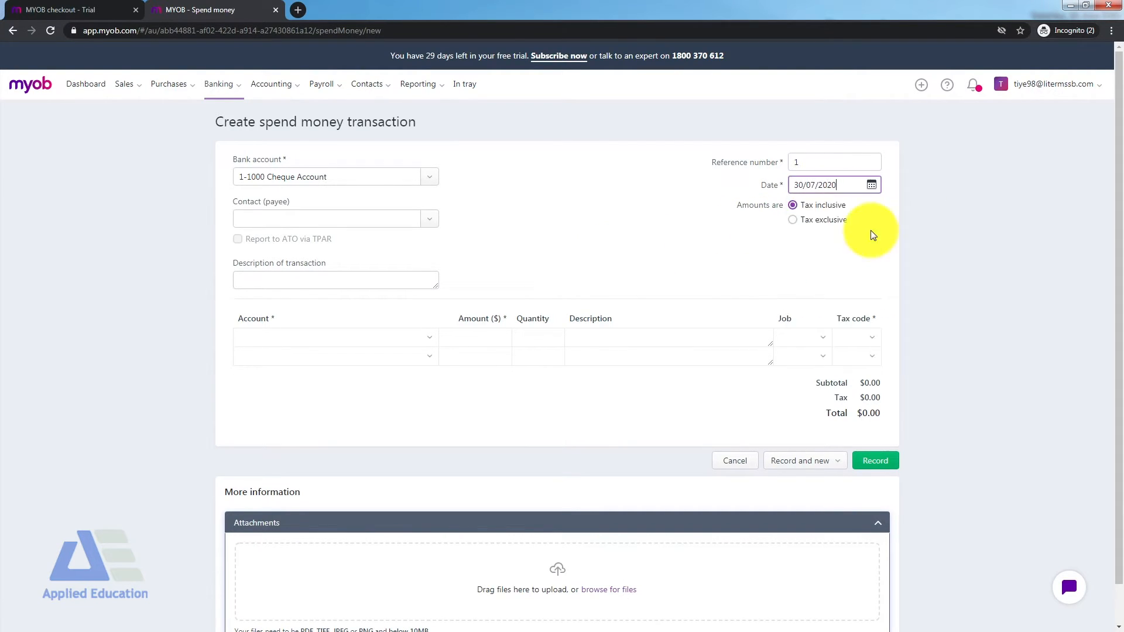
Step: Create Telstra as a new company contact and set it as the payee
{"action": "left_click", "coordinate": [326, 219]}
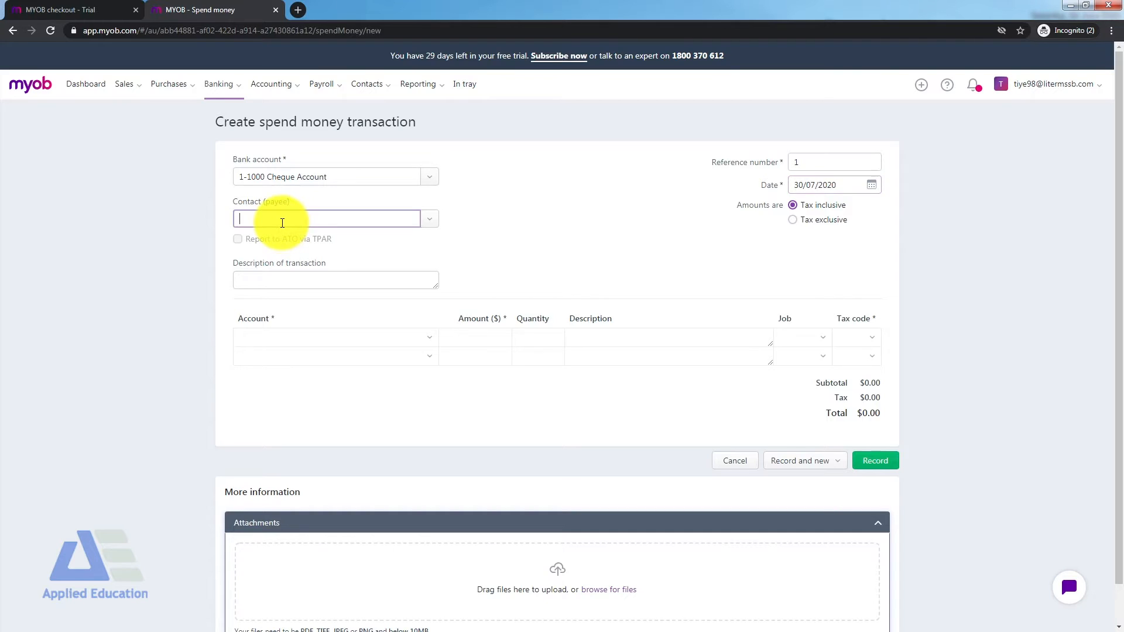
{"action": "type", "text": "Telstra"}
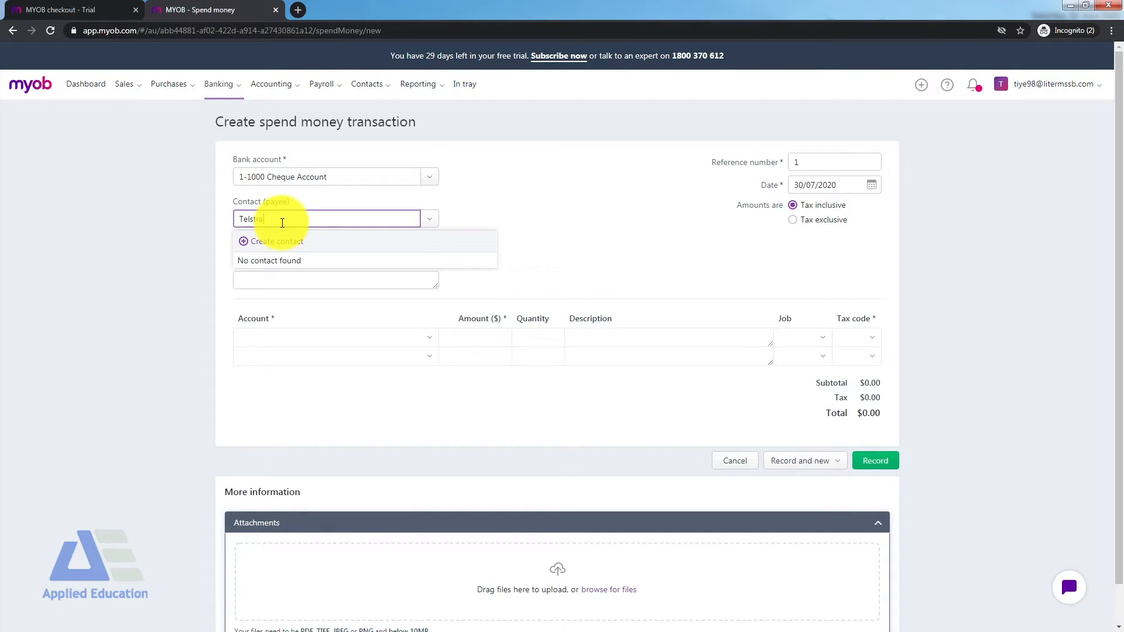
{"action": "left_click", "coordinate": [277, 241]}
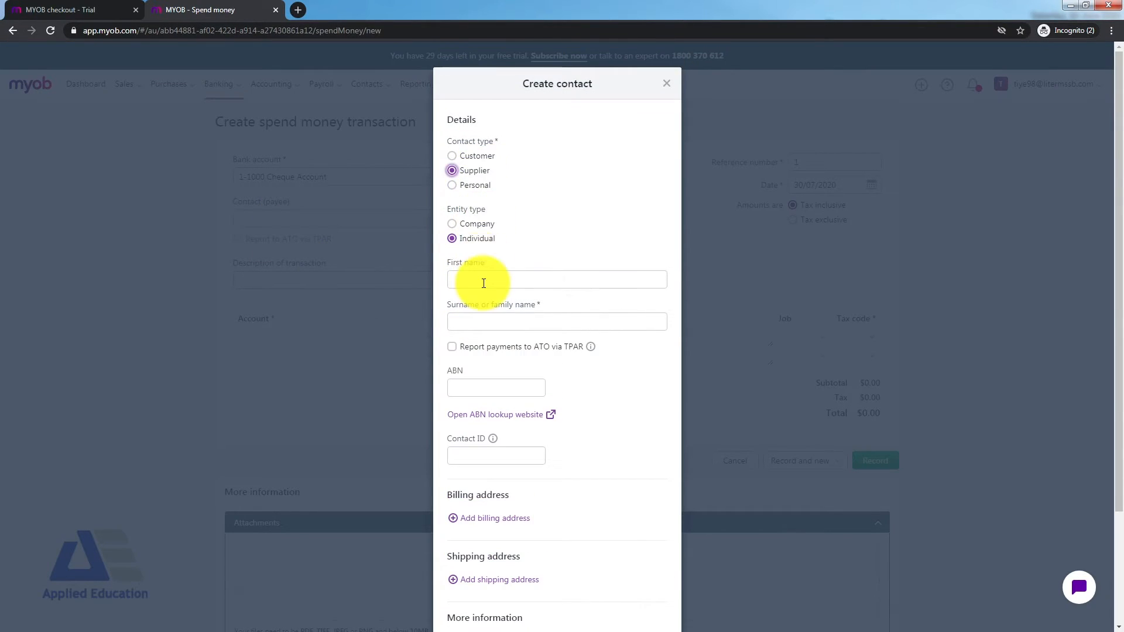
{"action": "left_click", "coordinate": [452, 224]}
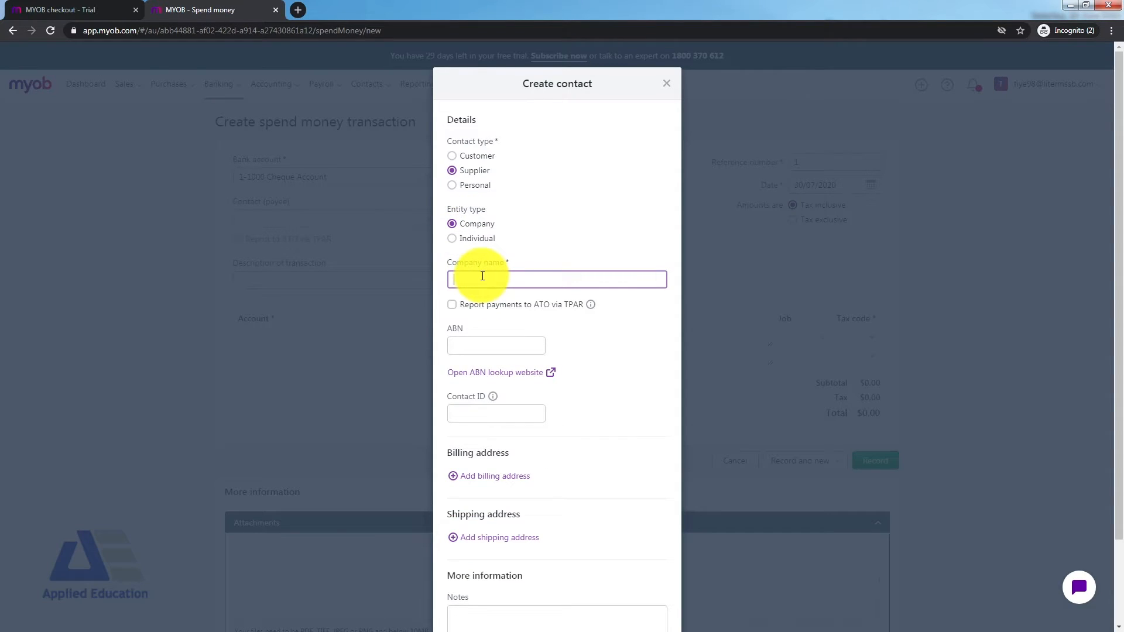
{"action": "type", "text": "Testra"}
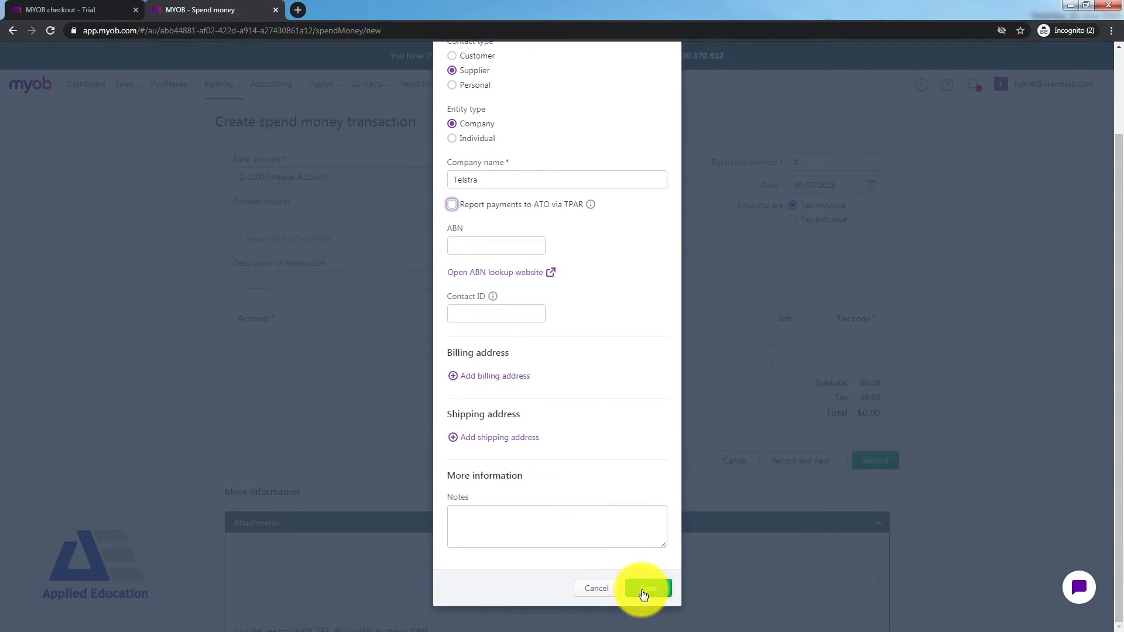
{"action": "left_click", "coordinate": [644, 587]}
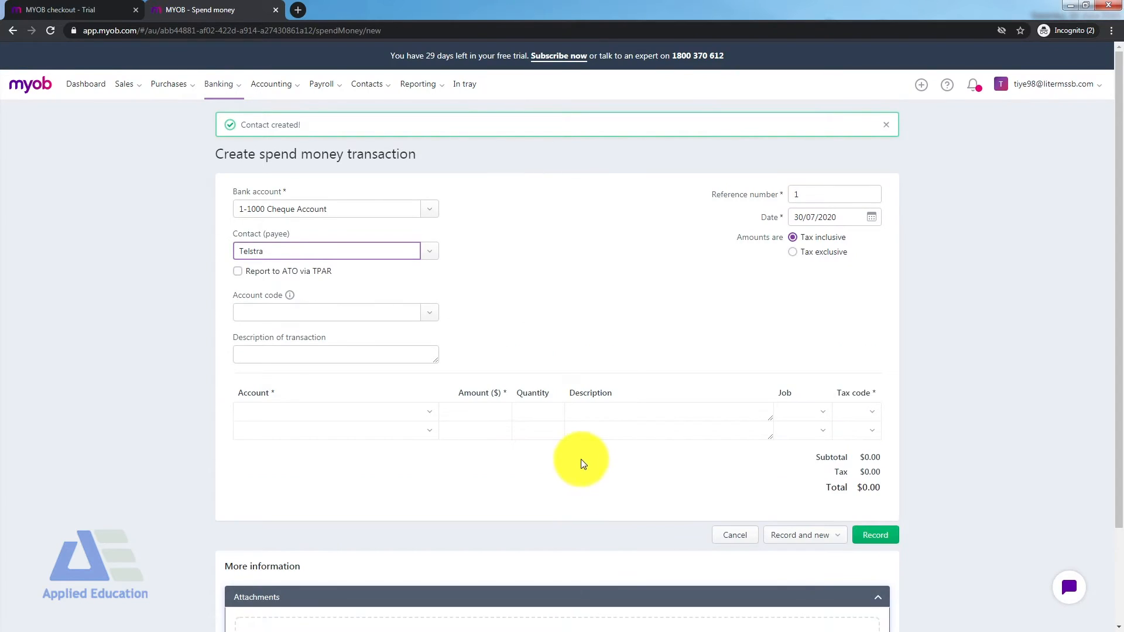
Step: Add a $55.00 line to the 6-1420 Telephone expense account
{"action": "type", "text": "te"}
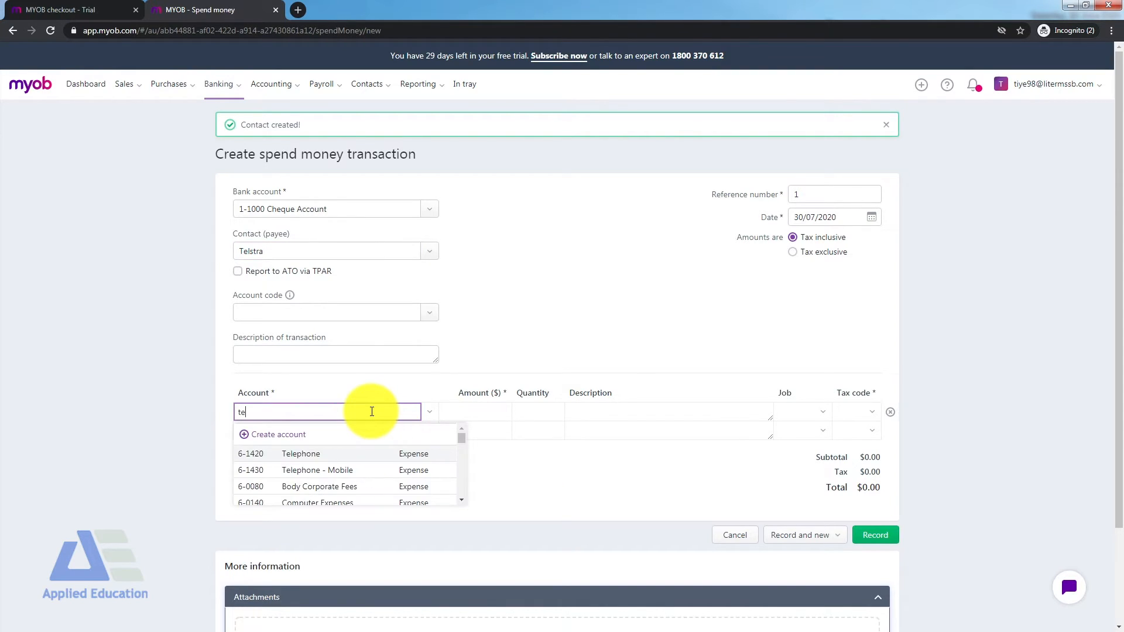
{"action": "left_click", "coordinate": [301, 453]}
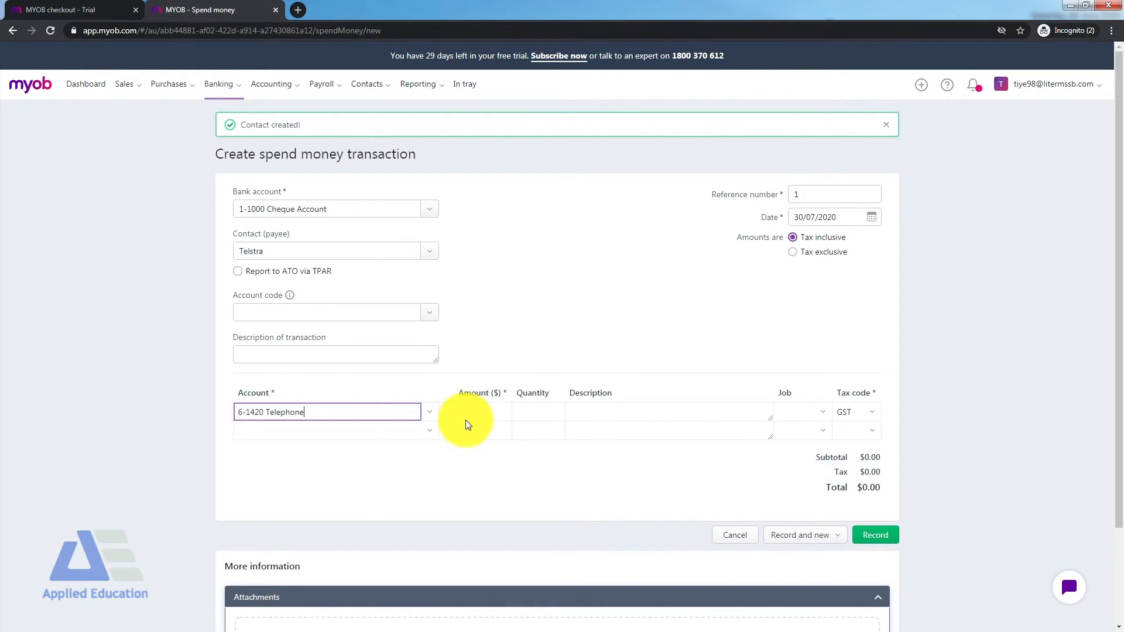
{"action": "type", "text": "55.00"}
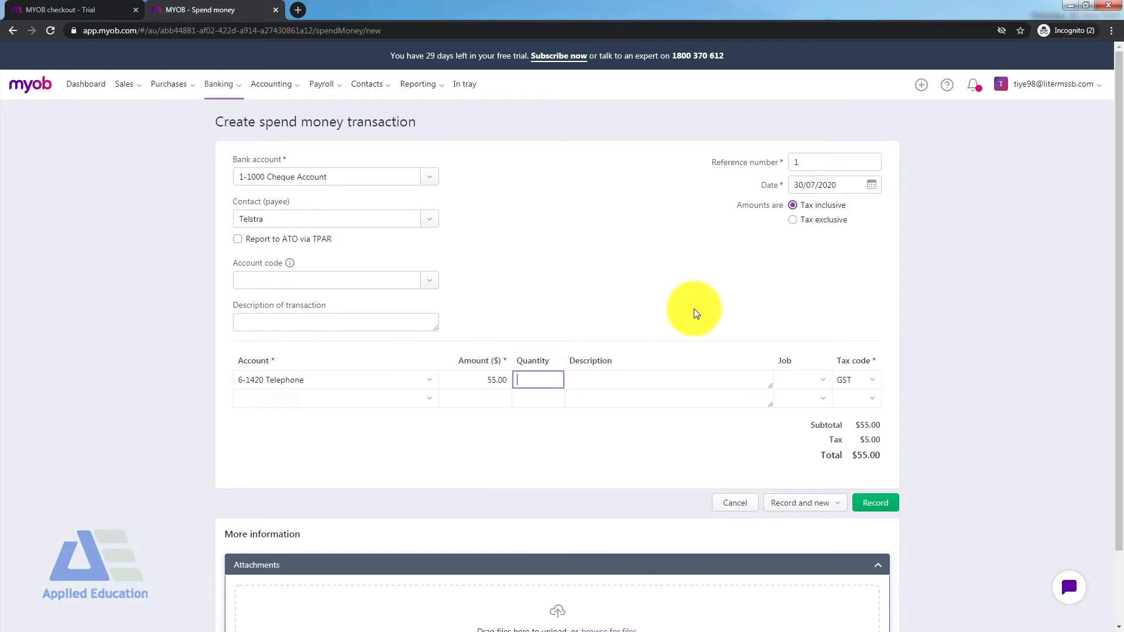
Step: After the lock date rejects recording, redate the payment to 1 August 2020 and record it
{"action": "left_click", "coordinate": [873, 502]}
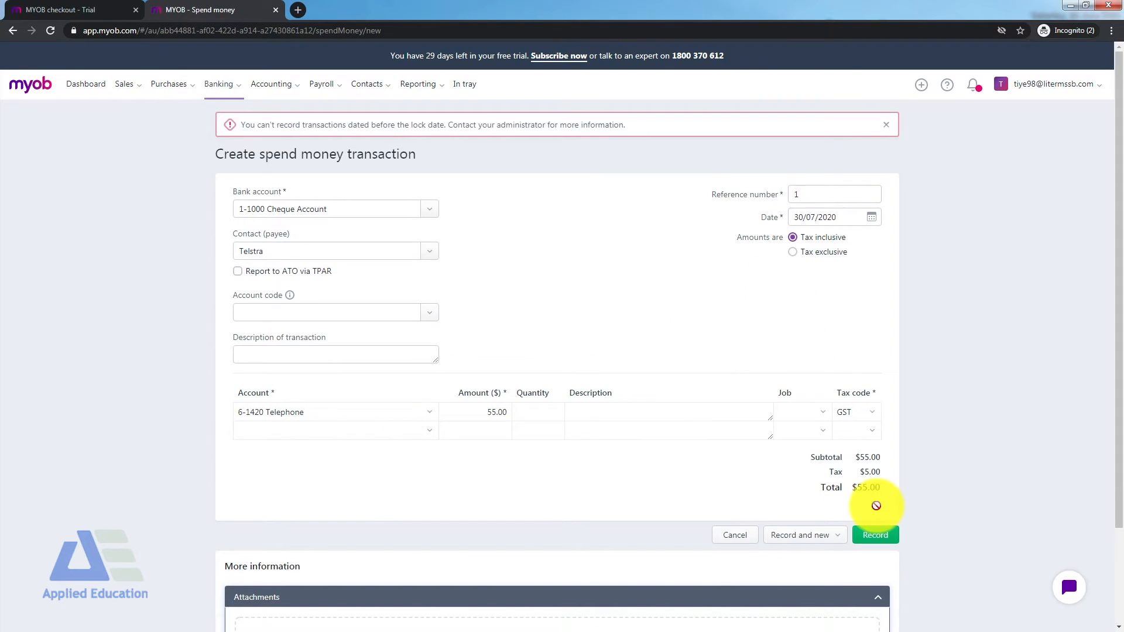
{"action": "mouse_move", "coordinate": [285, 134]}
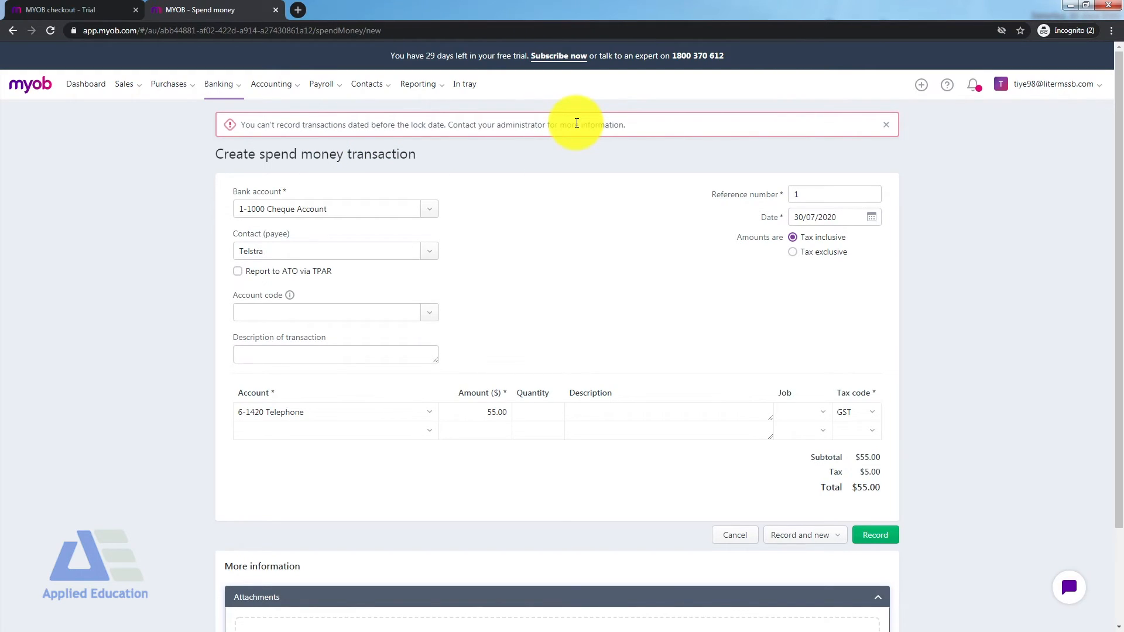
{"action": "left_click", "coordinate": [831, 217]}
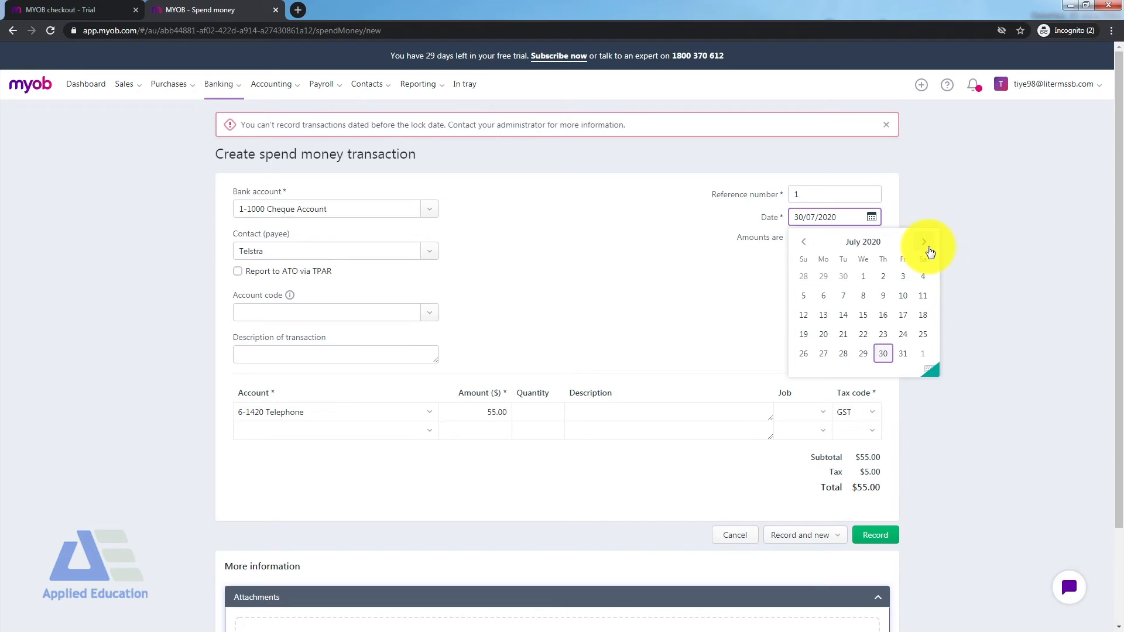
{"action": "left_click", "coordinate": [924, 241]}
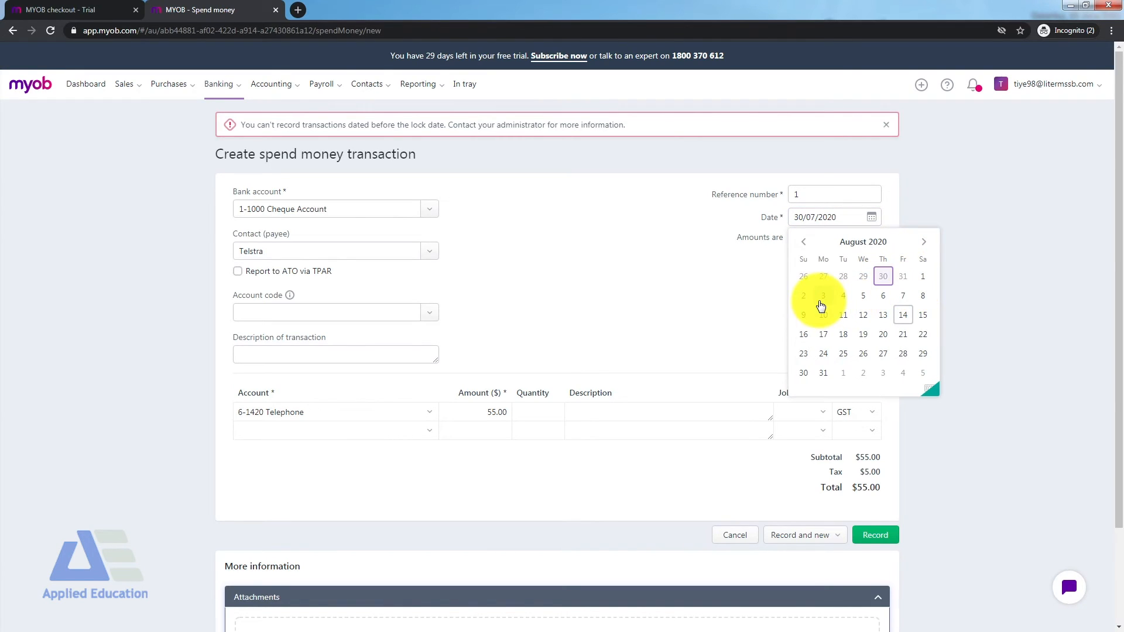
{"action": "left_click", "coordinate": [922, 275]}
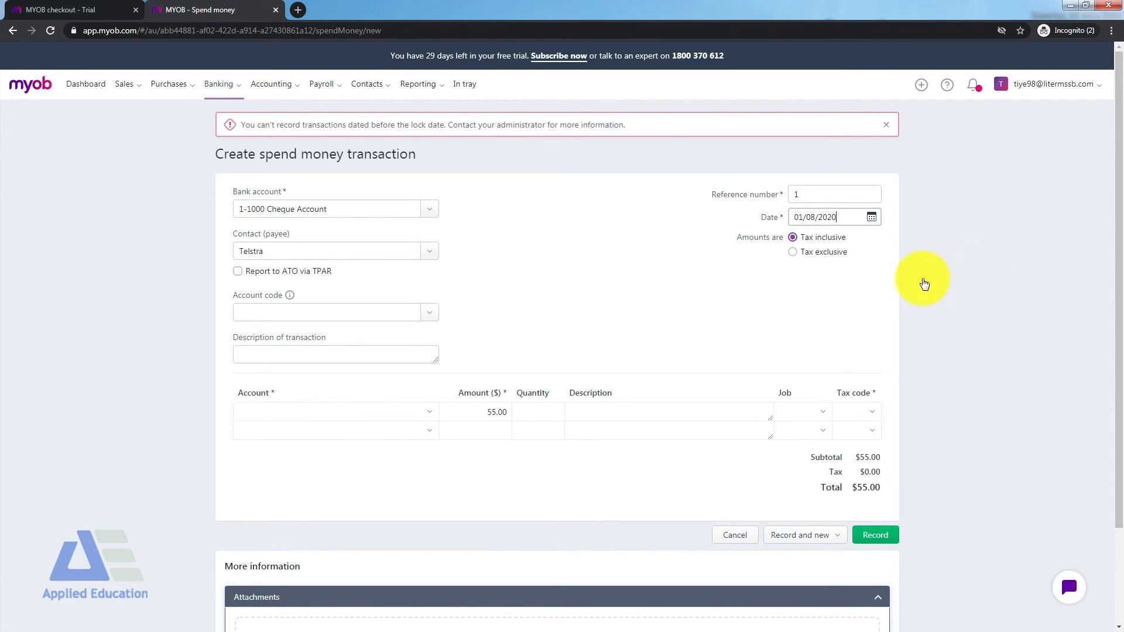
{"action": "left_click", "coordinate": [875, 534]}
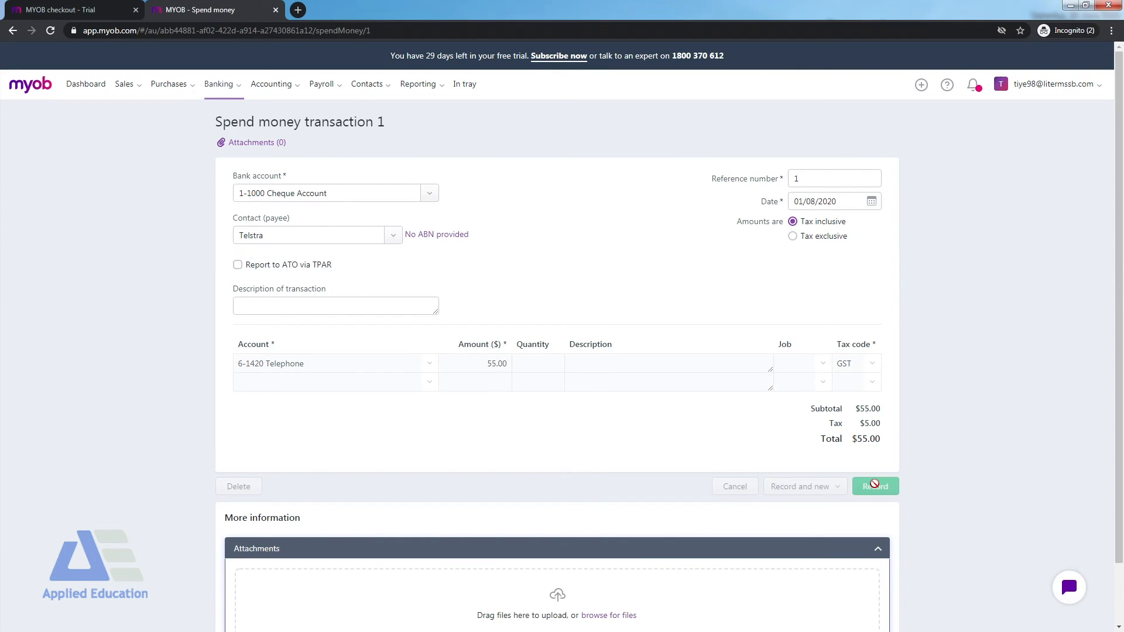
Step: Record the Telstra payment, view its journal lines, and dismiss the success message
{"action": "left_click", "coordinate": [875, 486]}
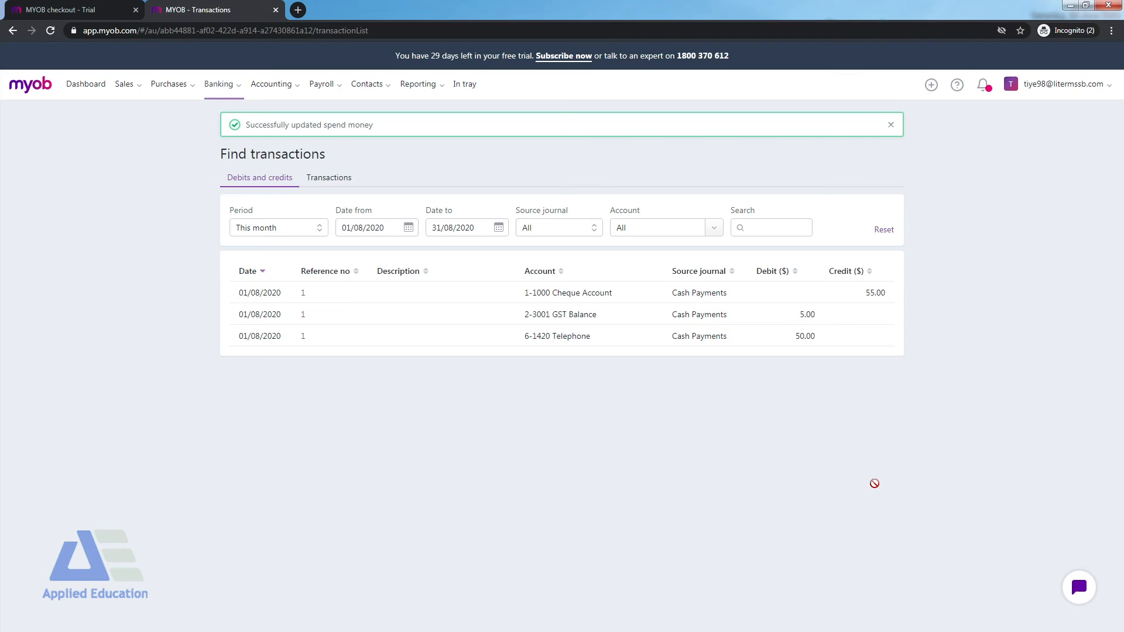
{"action": "left_click", "coordinate": [890, 124]}
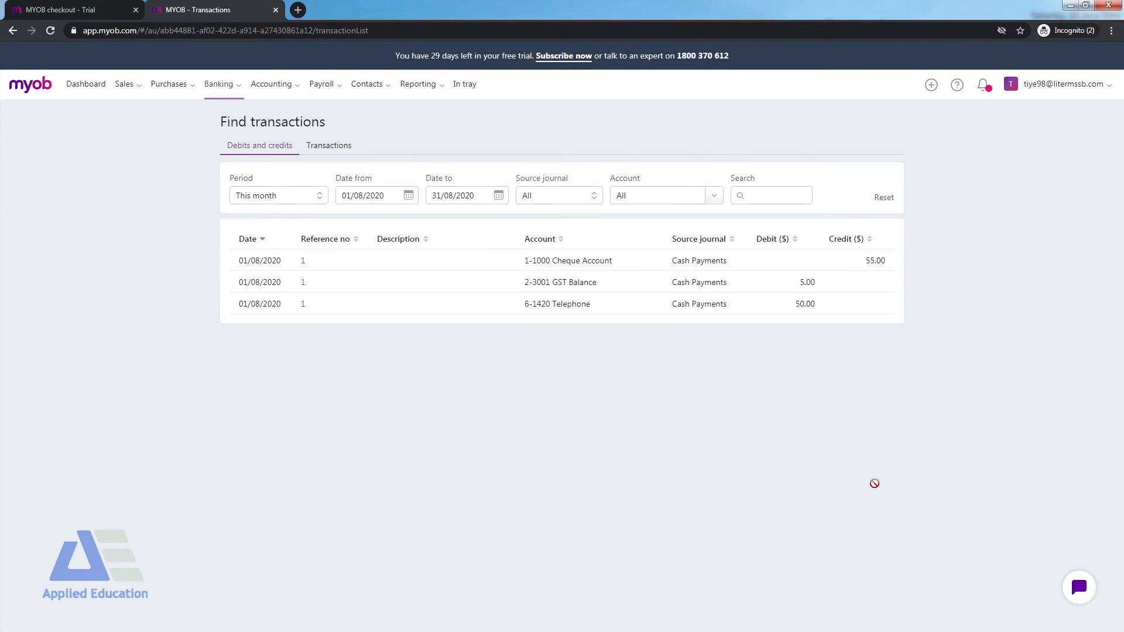